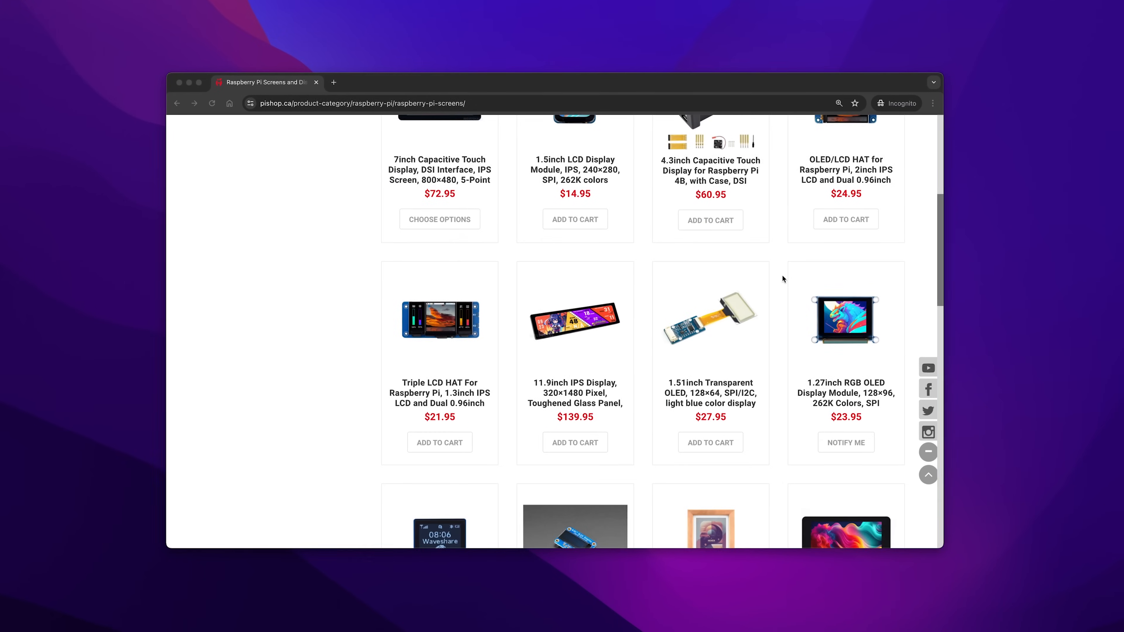
pyautogui.scroll(-3)
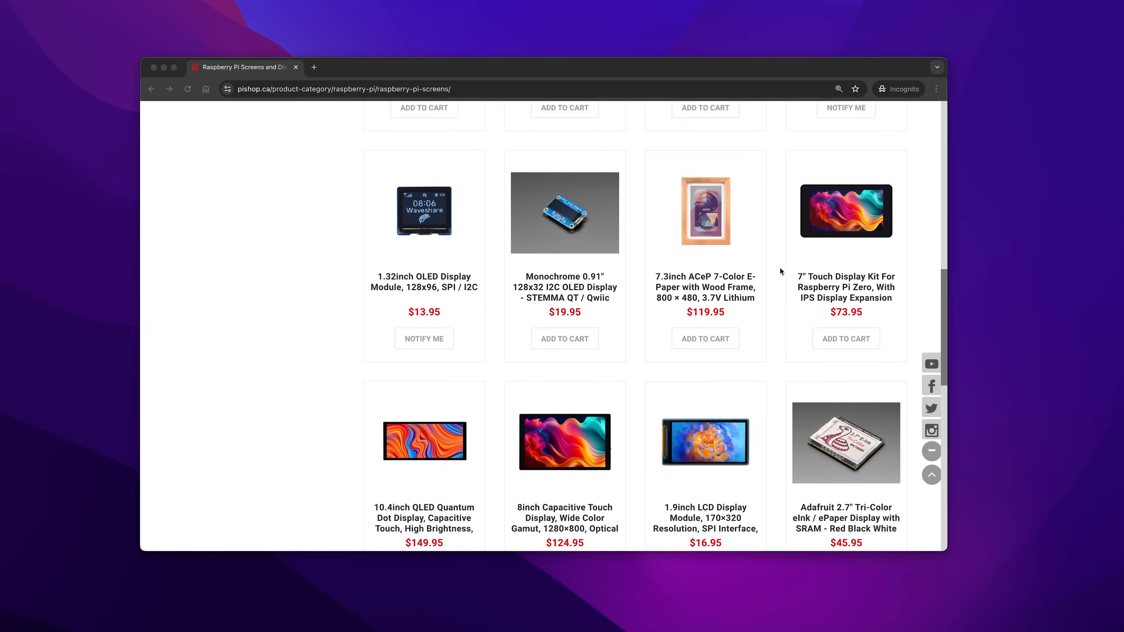
pyautogui.scroll(-3)
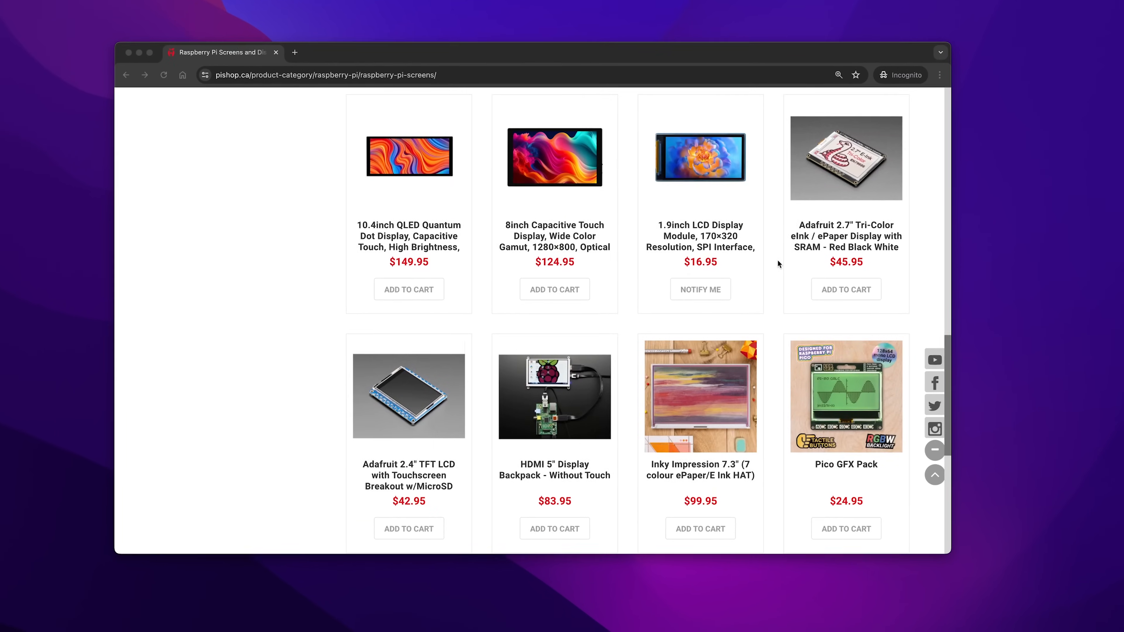